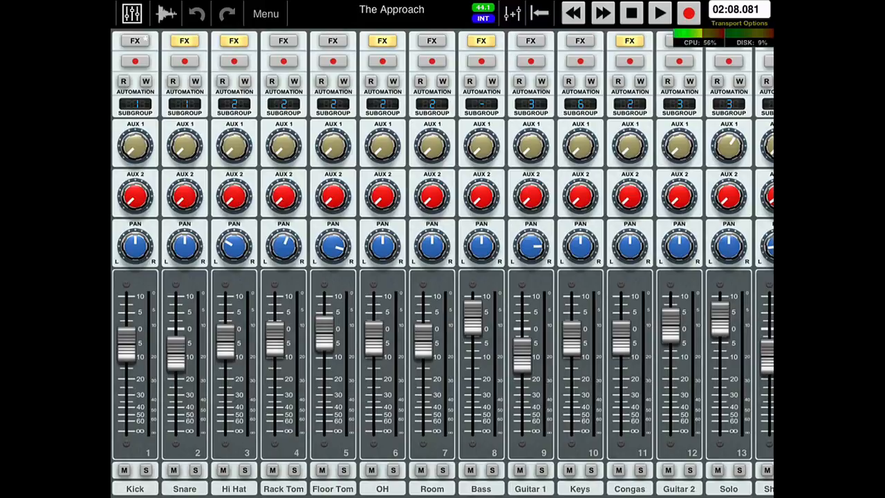
Use Auria's Export AAF file command and save the export as The Approach_AAF.
left_click(266, 14)
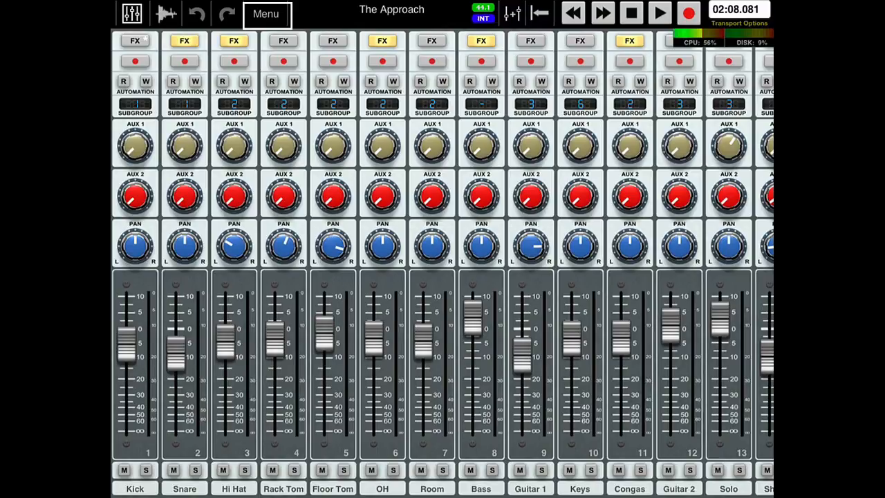
left_click(266, 14)
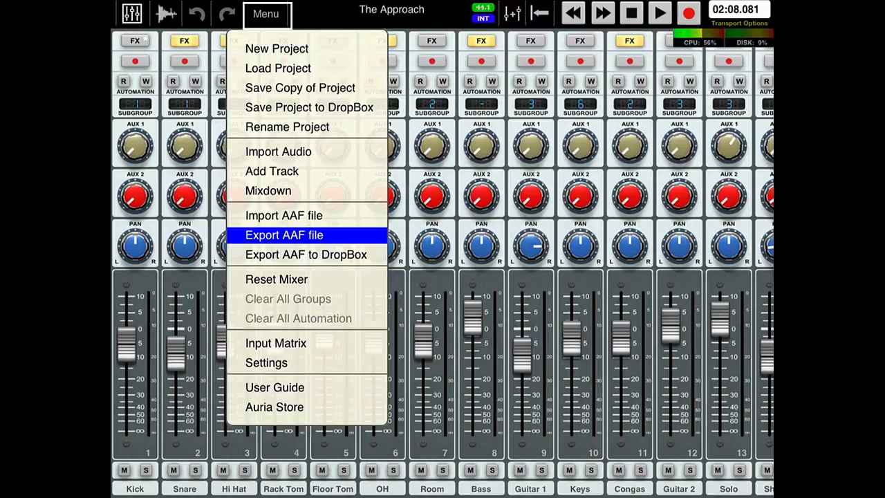
left_click(283, 234)
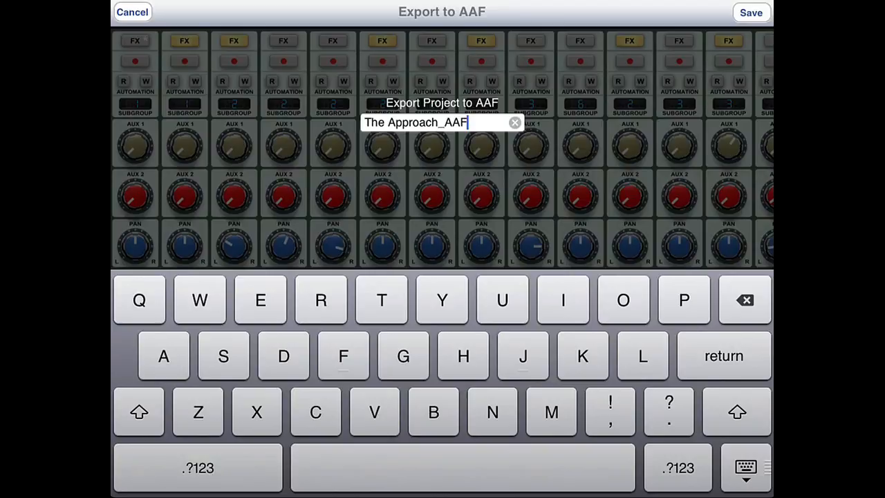
left_click(751, 13)
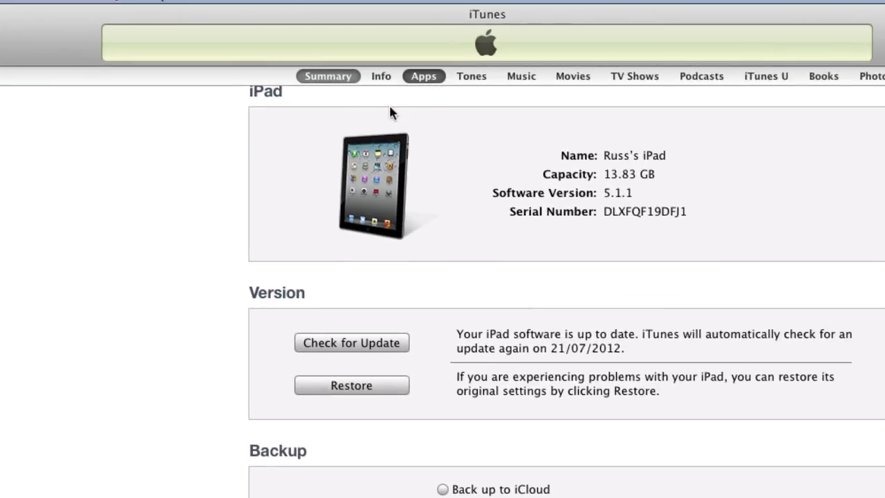
Open the iPad's Apps File Sharing, choose Auria, and select The Approach_AAF folder.
left_click(424, 76)
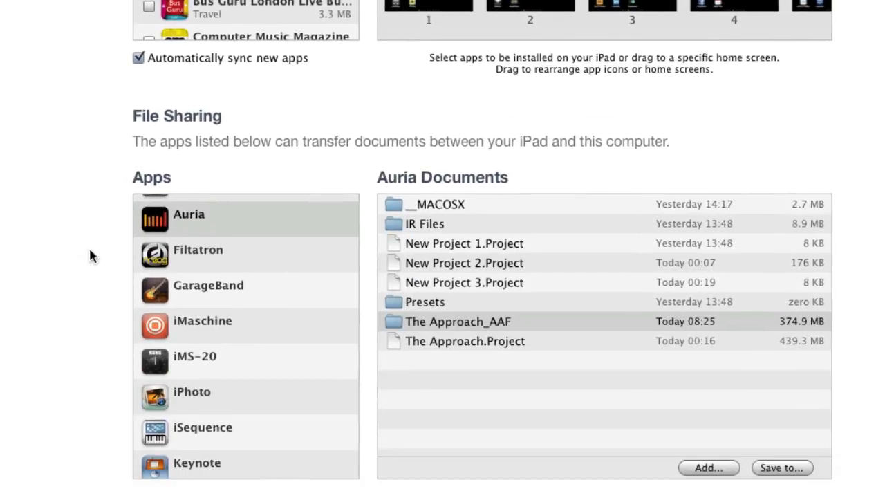
mouse_move(221, 218)
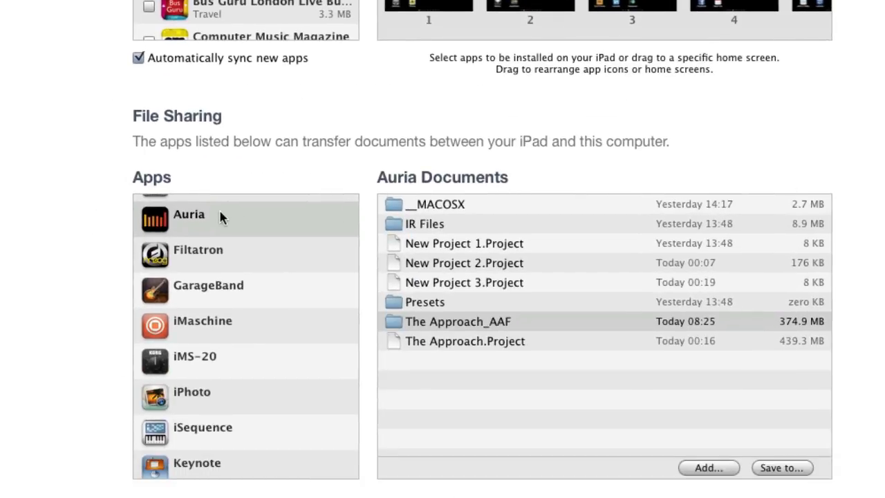
left_click(199, 249)
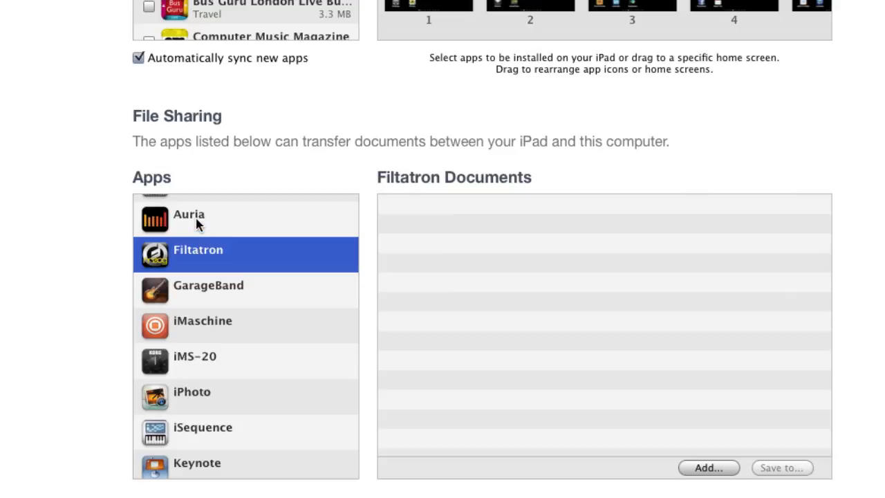
left_click(189, 214)
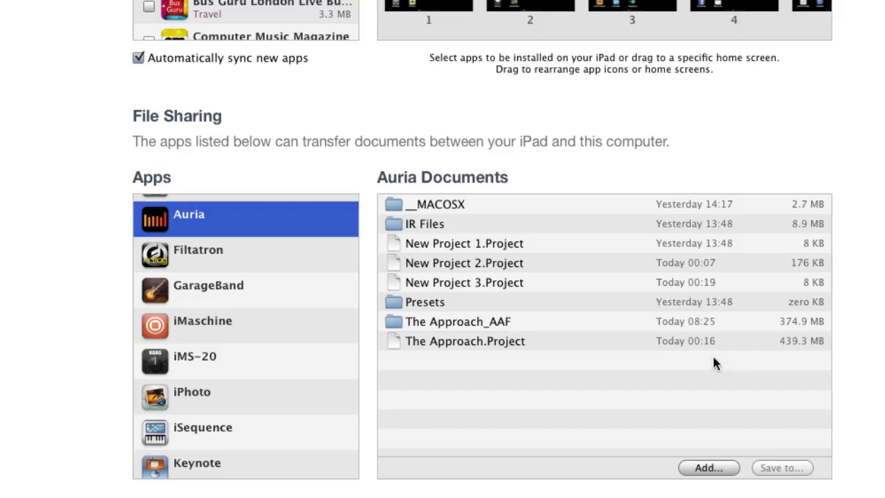
left_click(458, 321)
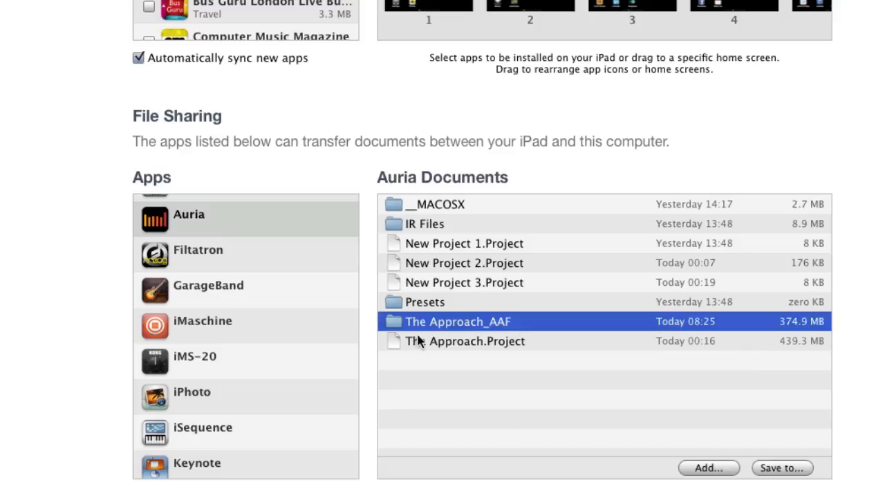
Save The Approach_AAF folder from iTunes into the computer's Sessions folder.
left_click(708, 468)
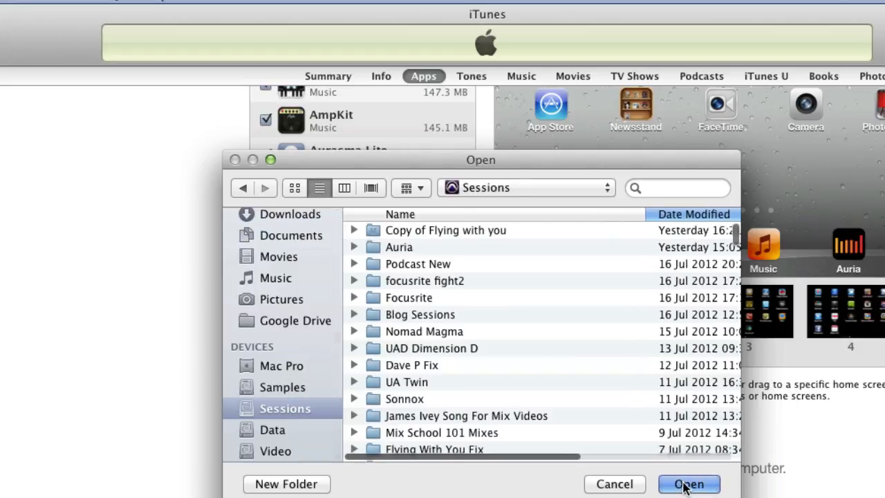
left_click(689, 484)
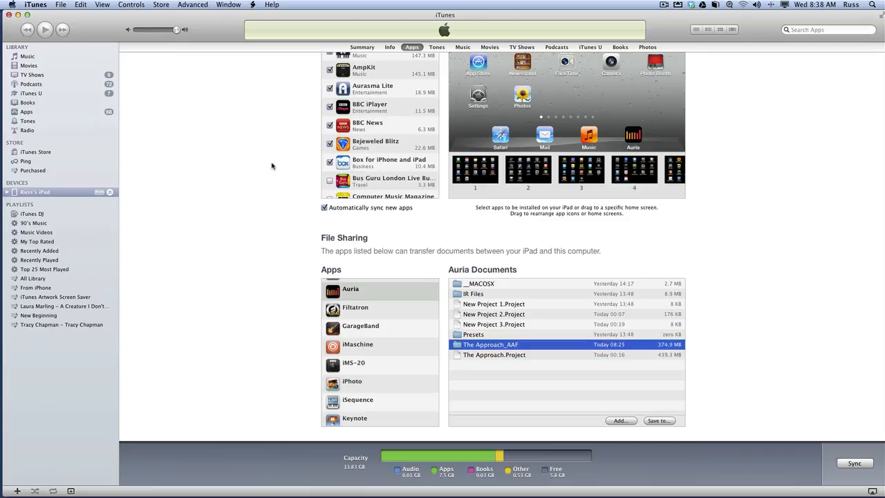
mouse_move(275, 193)
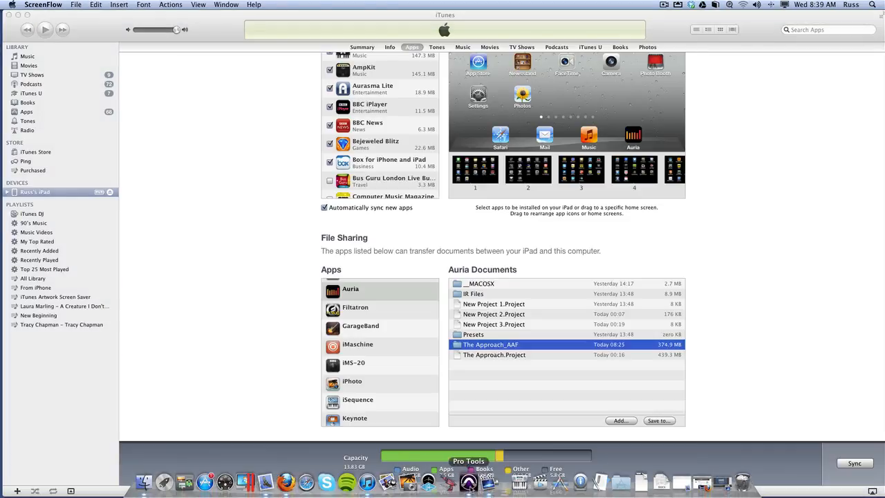
Open The Approach_AAF.aaf from the Sessions folder as a new Pro Tools session.
left_click(70, 5)
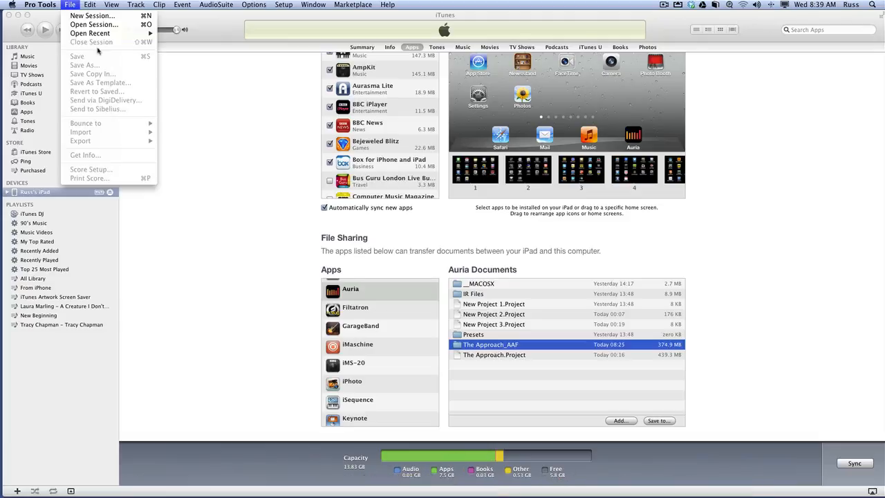
mouse_move(93, 24)
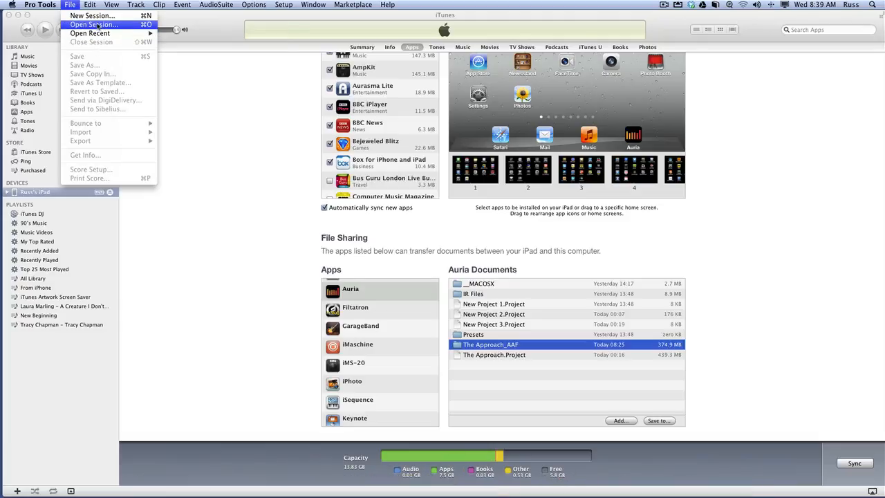
left_click(94, 24)
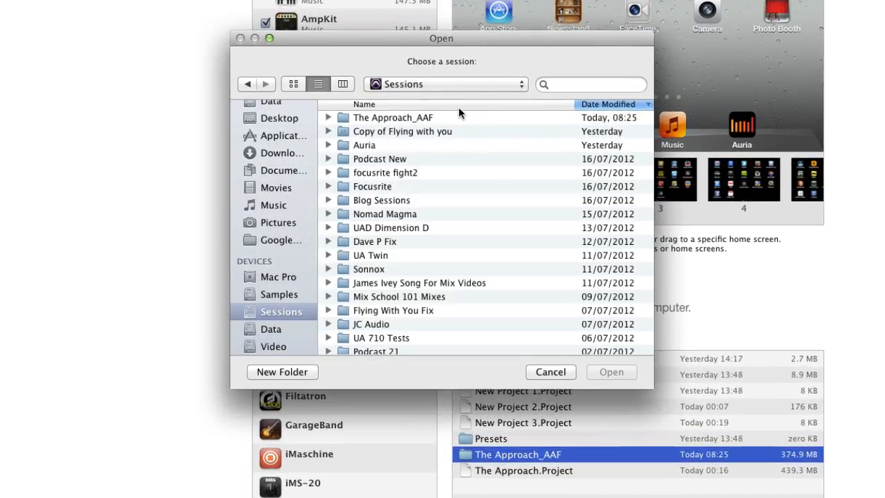
double_click(393, 117)
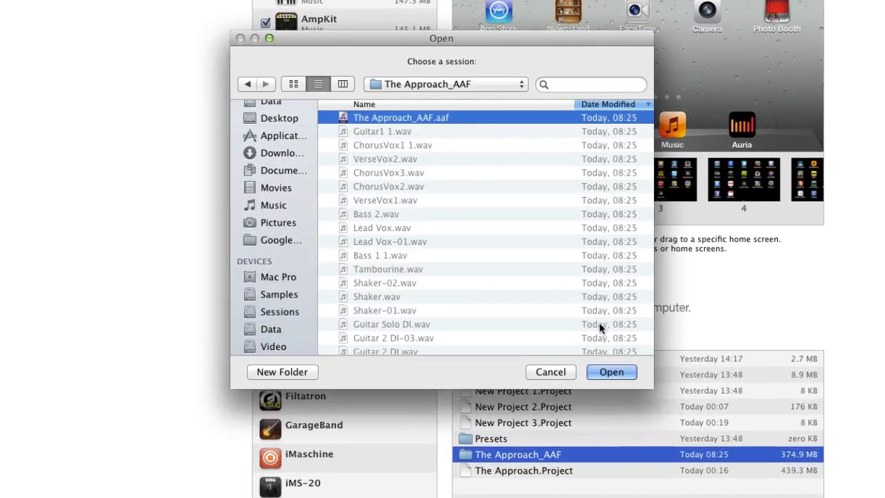
left_click(611, 372)
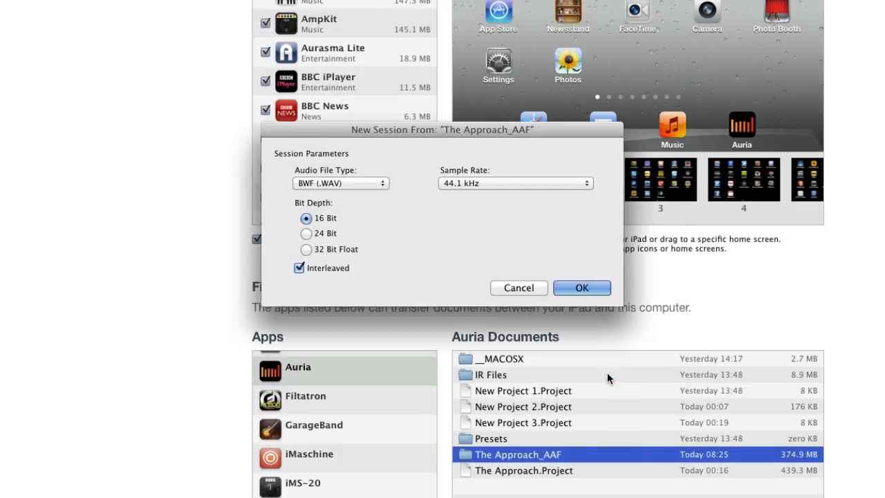
mouse_move(423, 172)
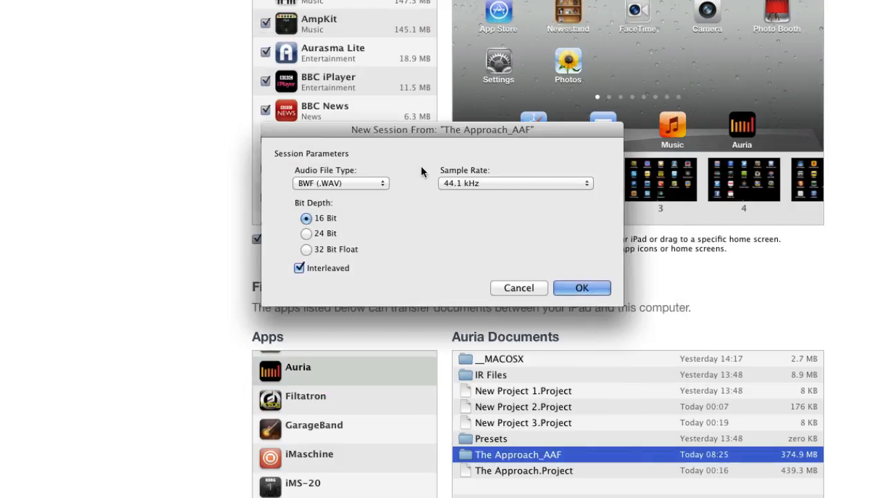
Accept 16-bit 44.1 kHz settings and save the session as The Approach PT Version.
left_click(582, 288)
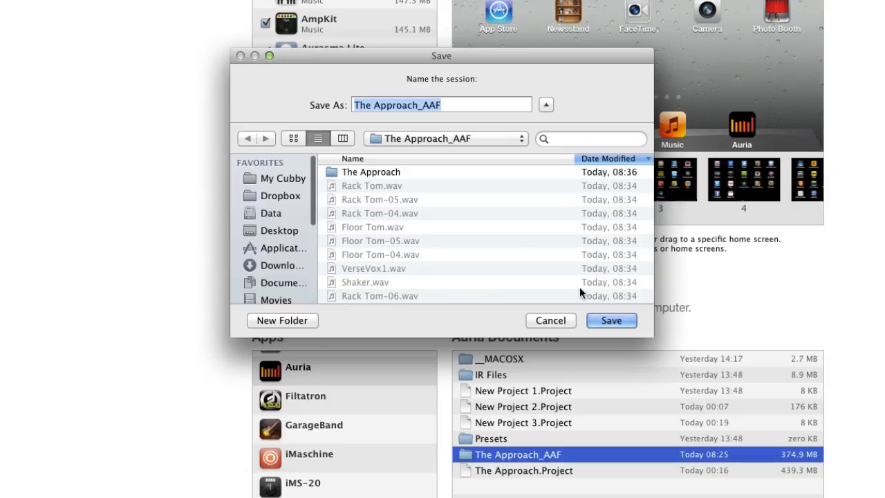
left_click(514, 104)
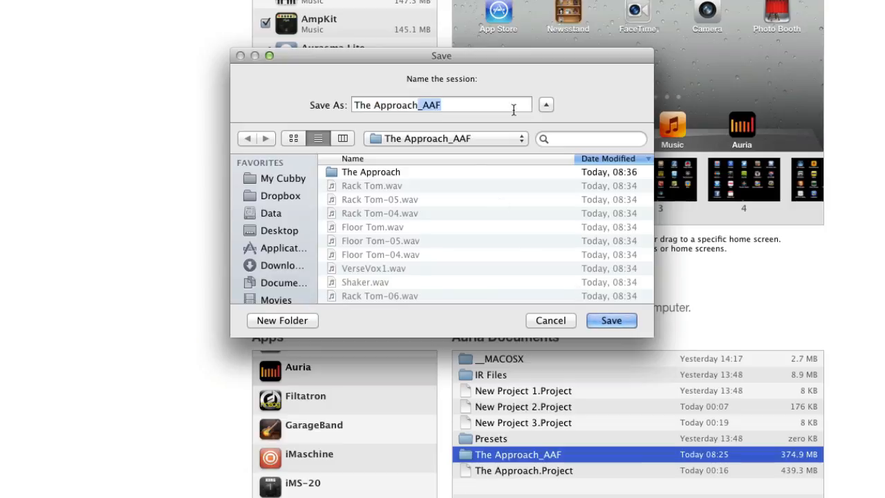
type("The Approach PT Version")
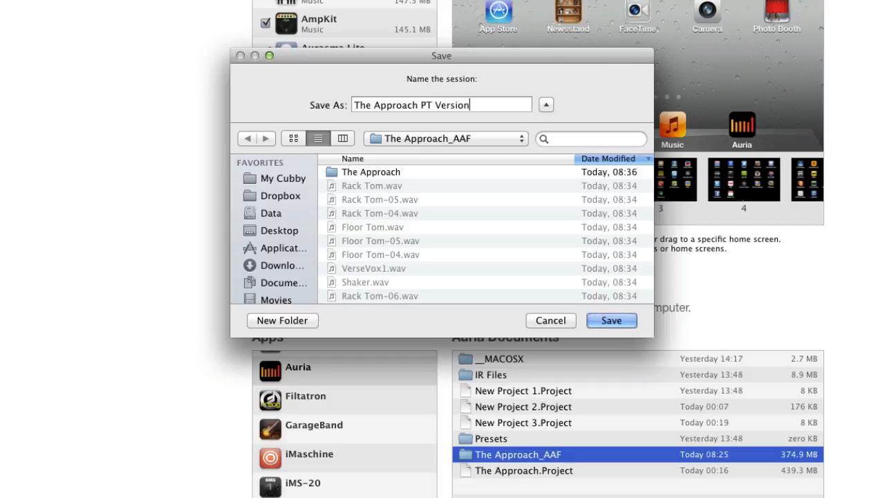
left_click(611, 320)
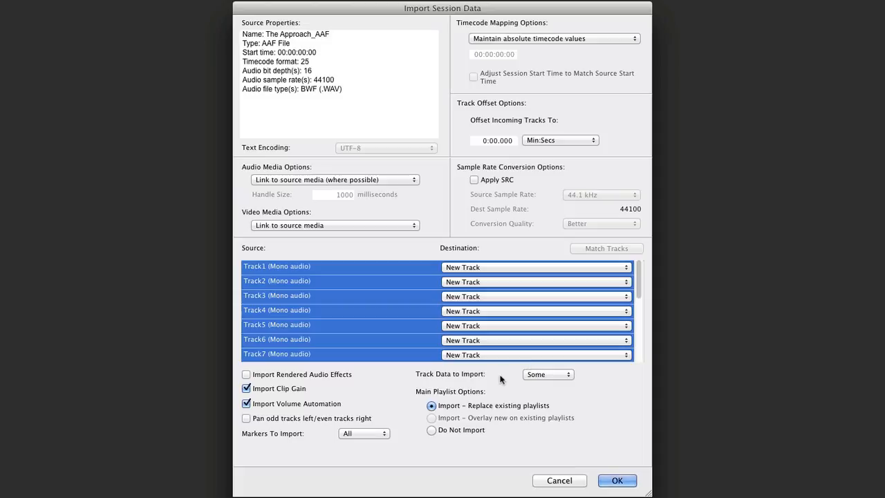
Set Track Data to Import to All and confirm the Import Session Data dialog.
left_click(548, 374)
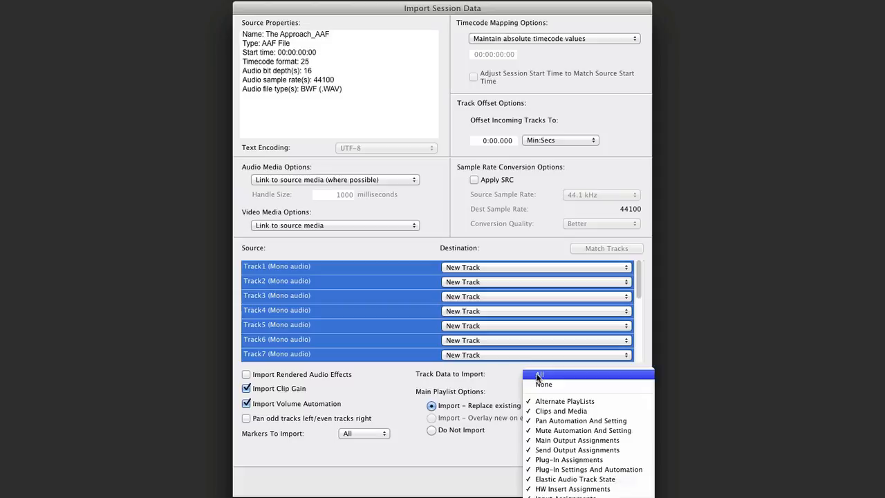
left_click(538, 375)
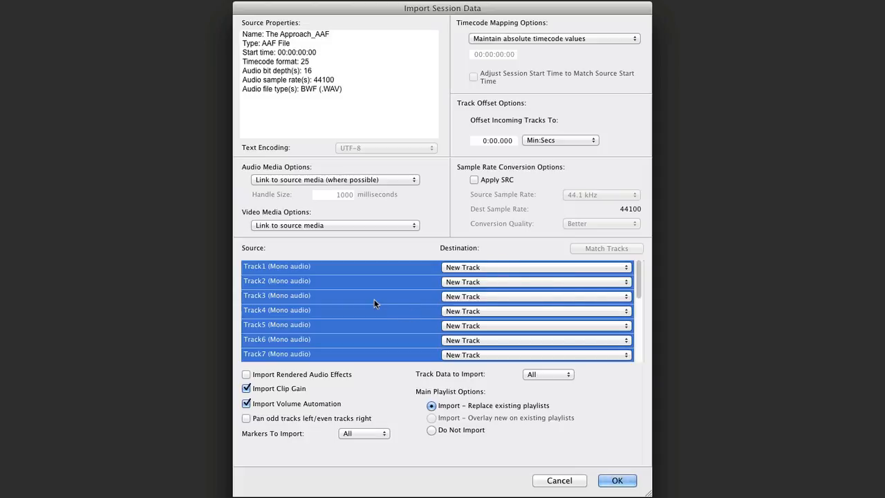
scroll("down", 3)
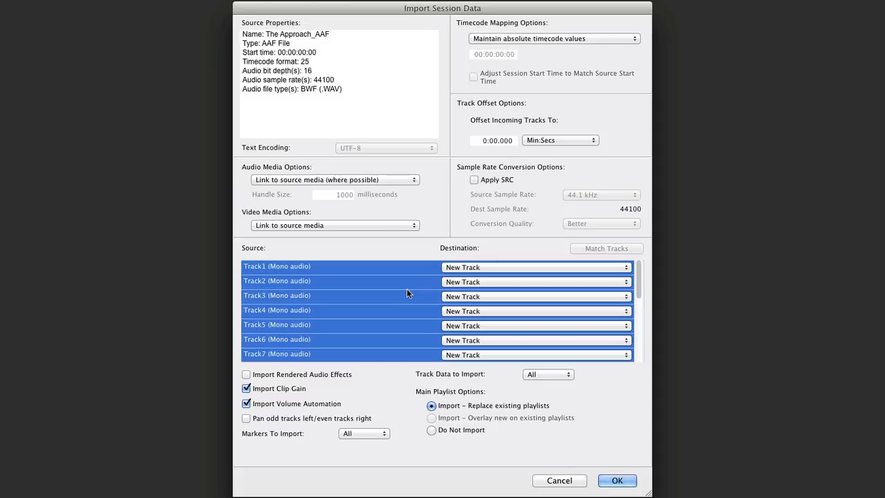
mouse_move(373, 385)
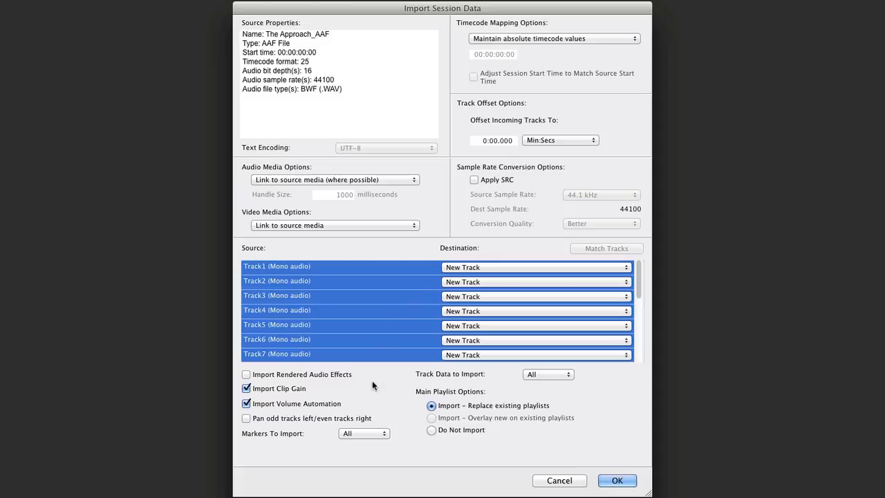
mouse_move(511, 450)
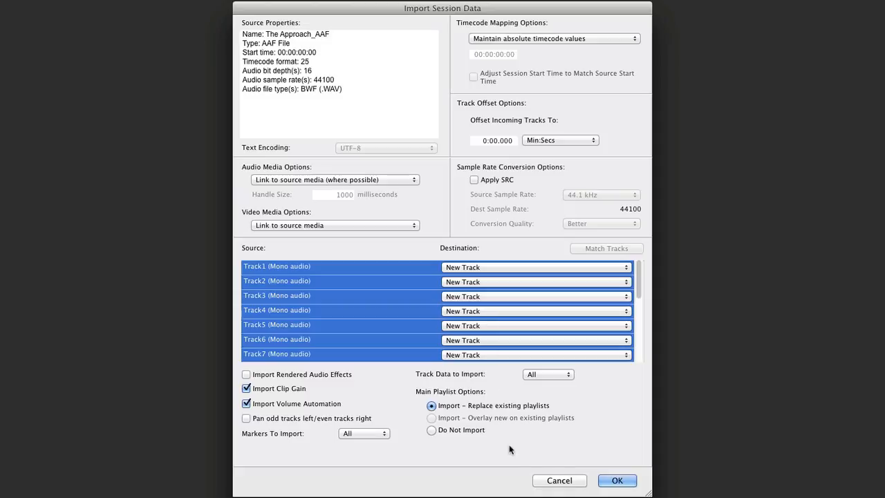
left_click(616, 480)
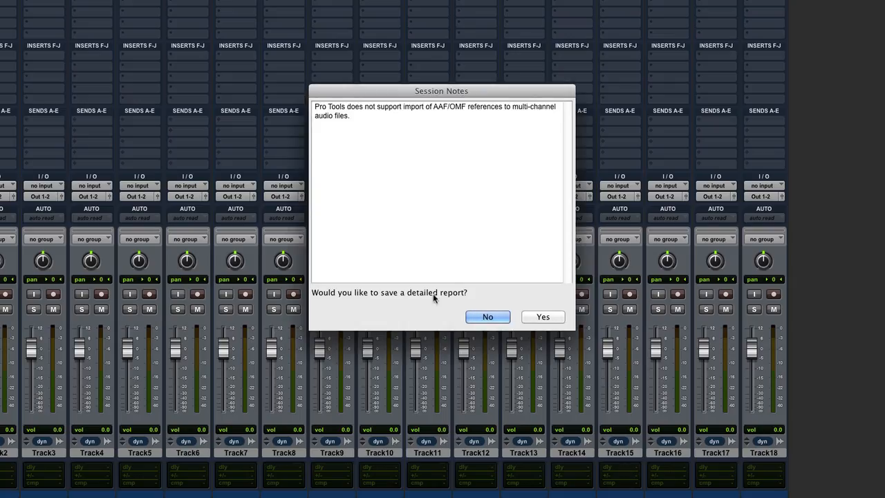
Decline saving a detailed Session Notes report to reveal the eighteen imported tracks.
left_click(487, 317)
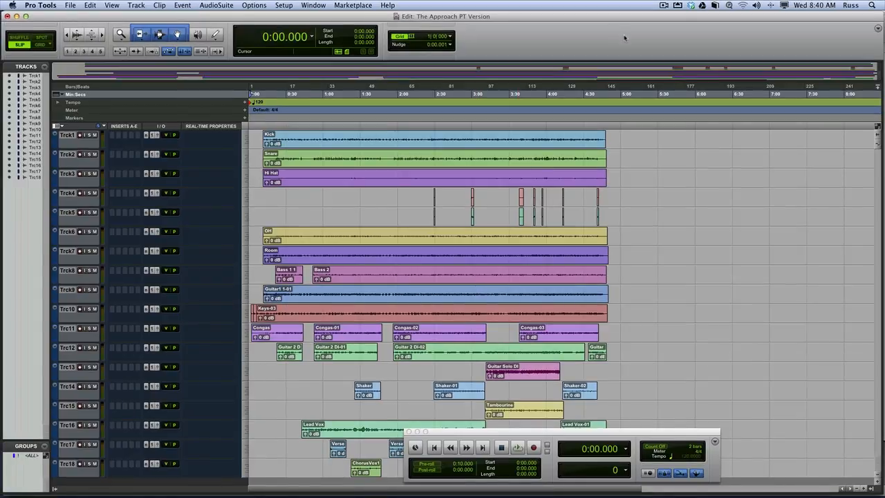
Start playback of the imported session and show the Mix window.
left_click(517, 448)
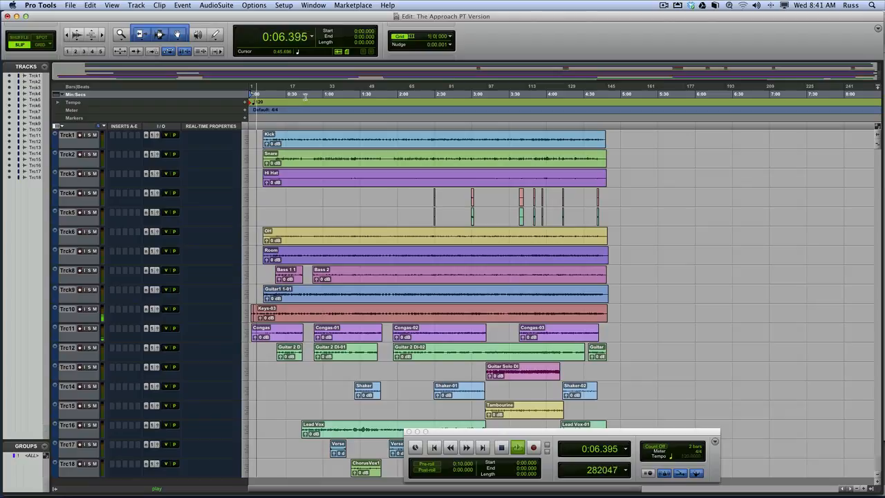
left_click(307, 94)
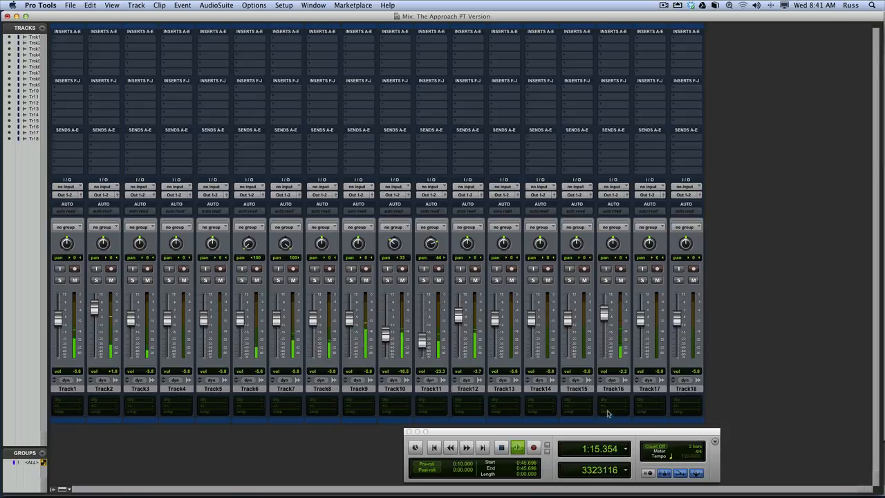
Change Track16's name to Vocal in the track naming dialog.
double_click(613, 388)
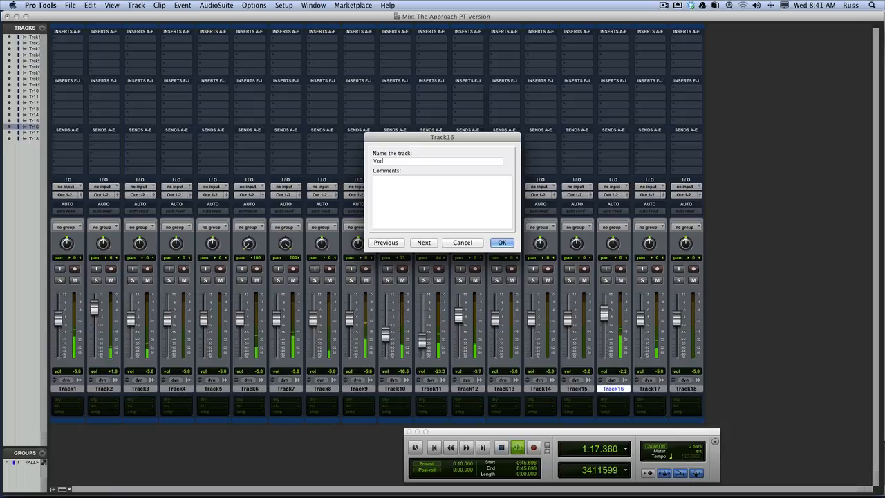
left_click(502, 242)
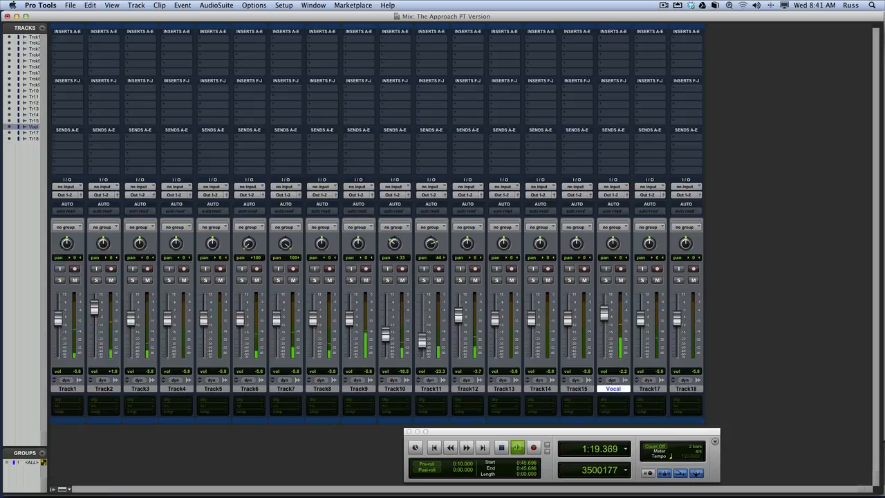